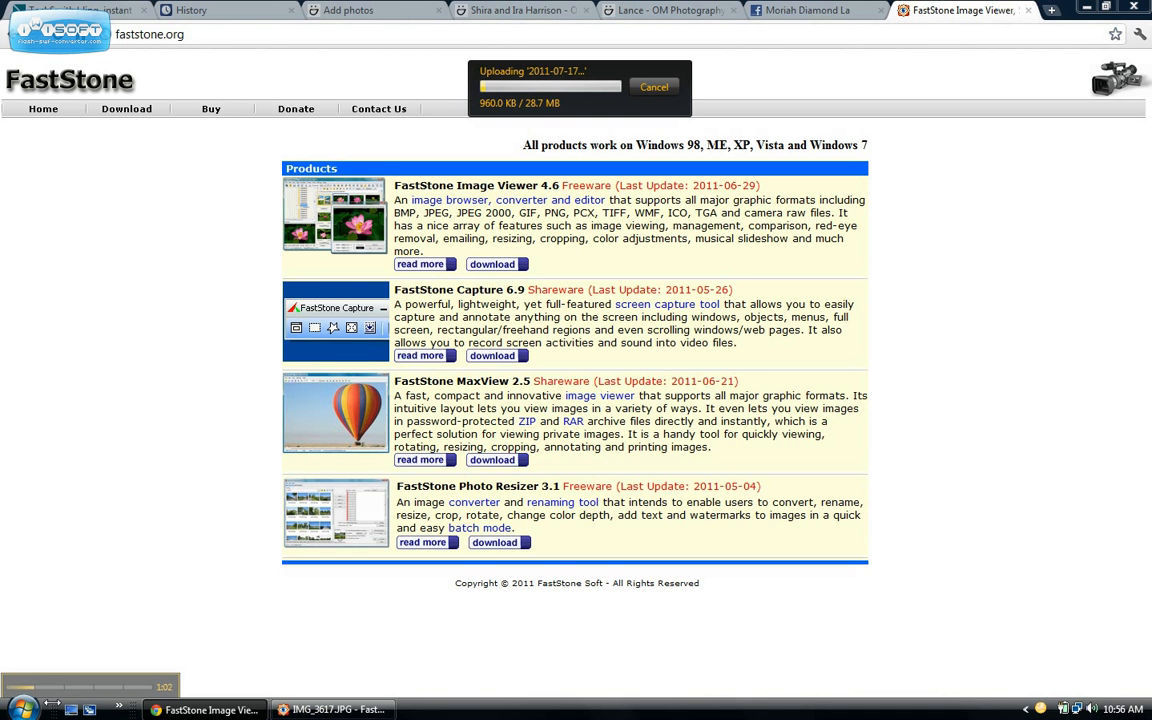
mouse_move(252, 464)
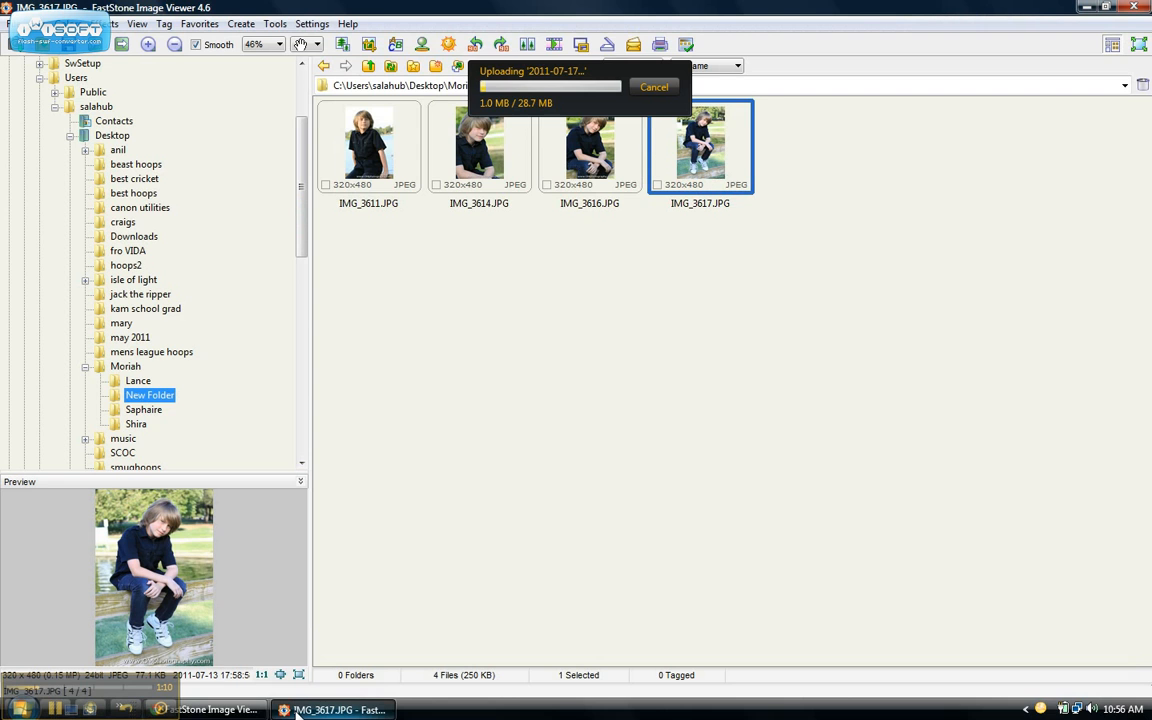
Step: Show the Lance folder's 312 photos in the browser
left_click(138, 380)
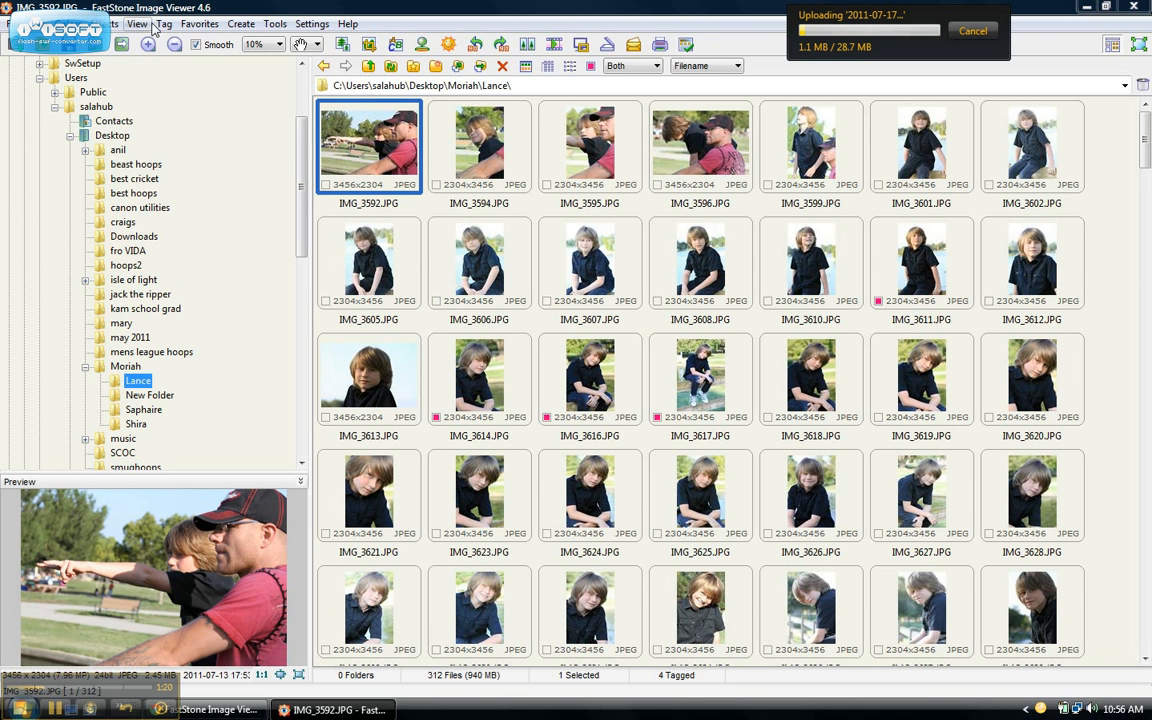
Step: Tag additional thumbnails so that seven Lance photos are marked for copying
left_click(164, 24)
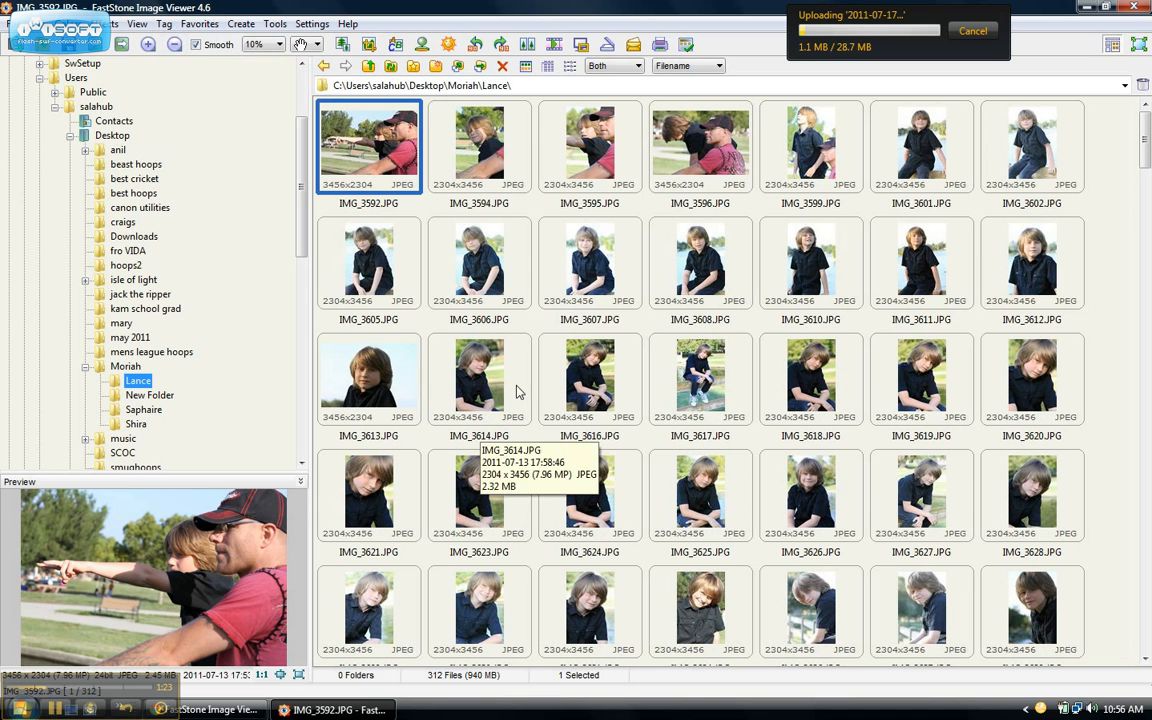
left_click(164, 24)
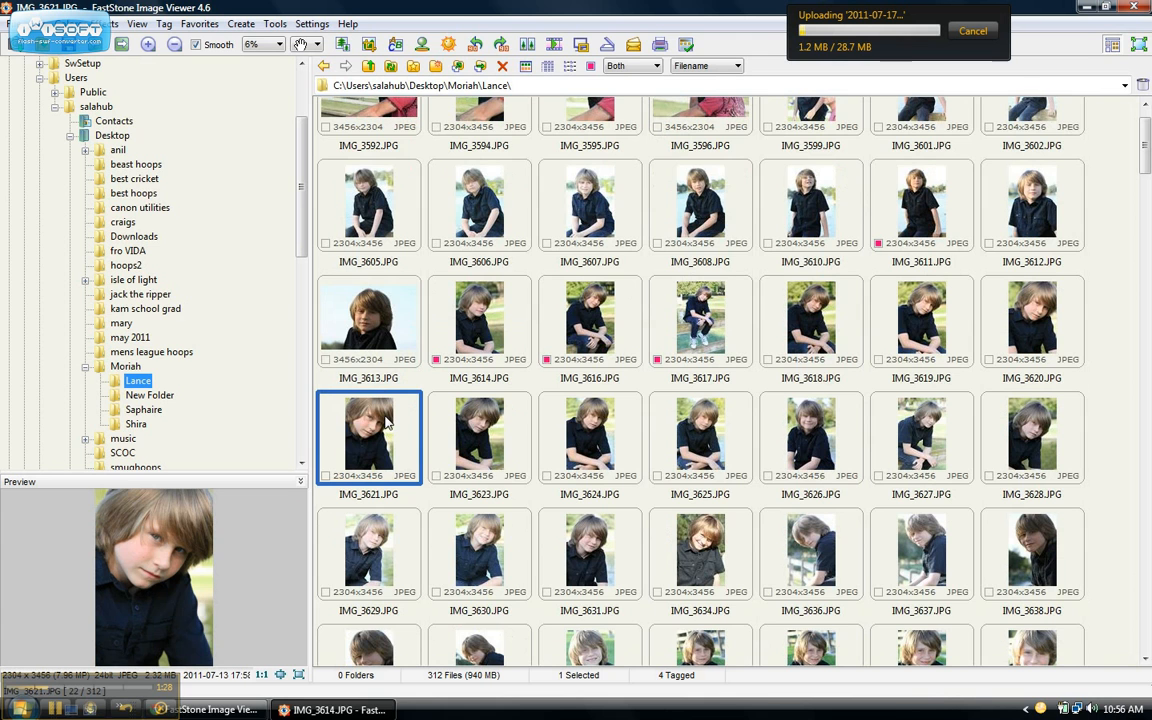
double_click(368, 436)
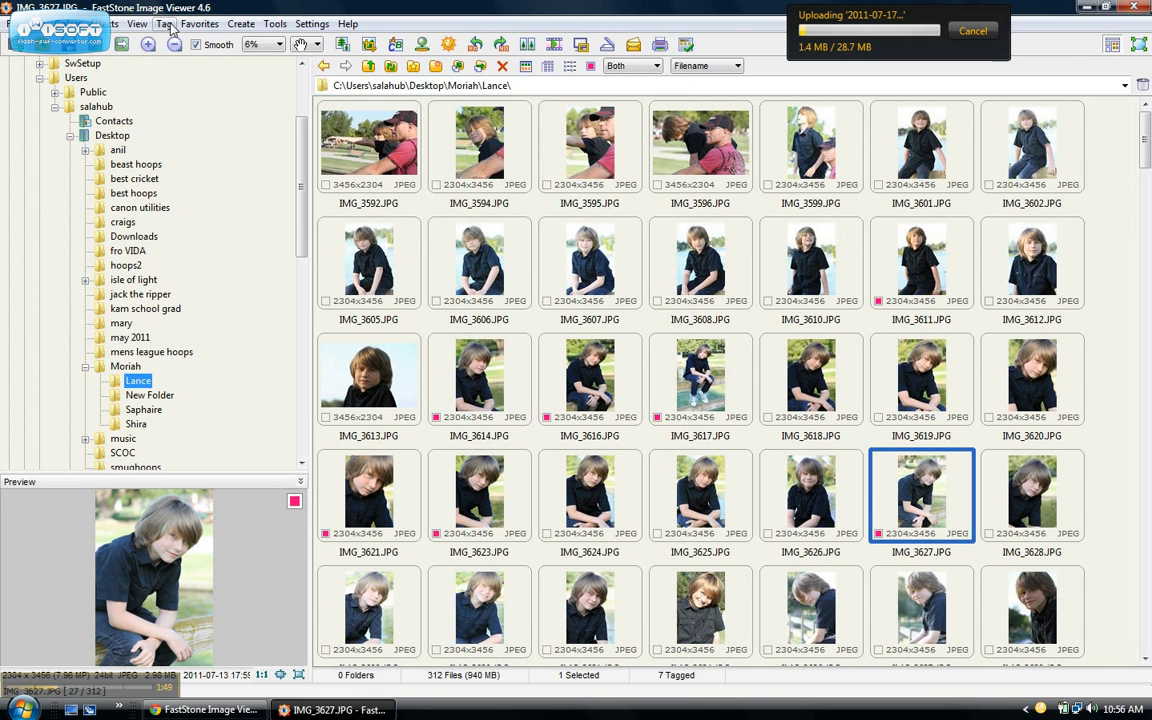
left_click(166, 24)
type("C:\\Users\\salahub\\Desktop\\Moriah\\New")
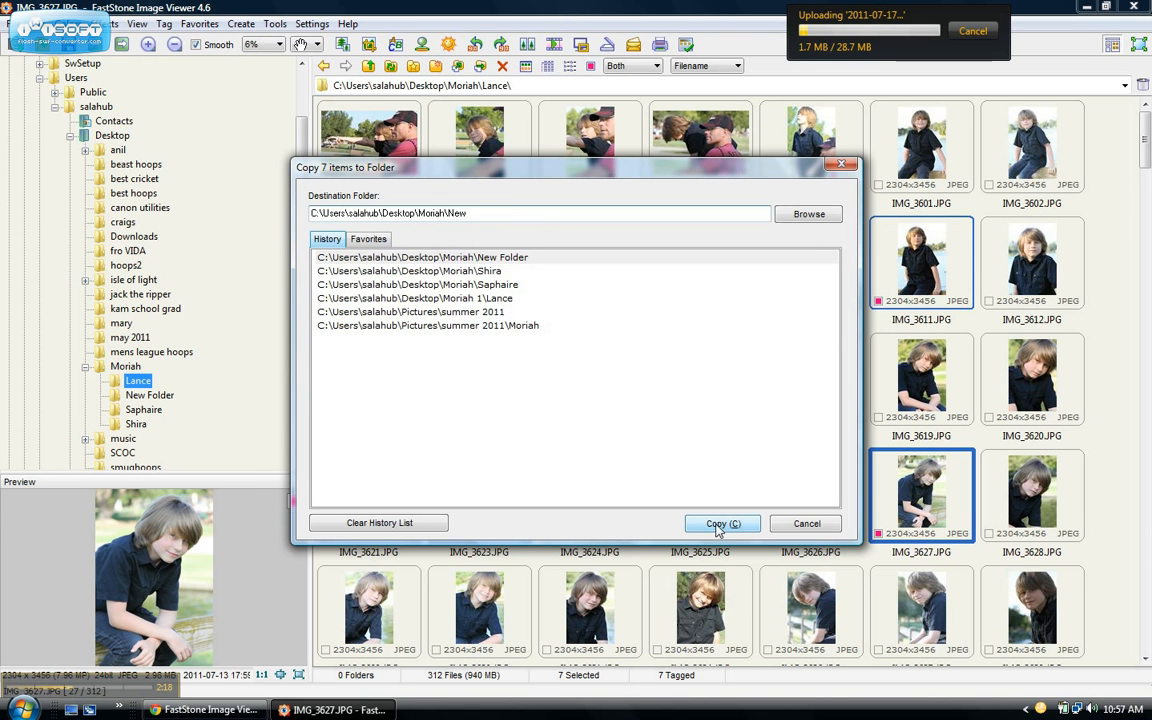
Step: Copy the tagged photos to Desktop\Moriah\New, creating the folder, and browse into it
left_click(722, 524)
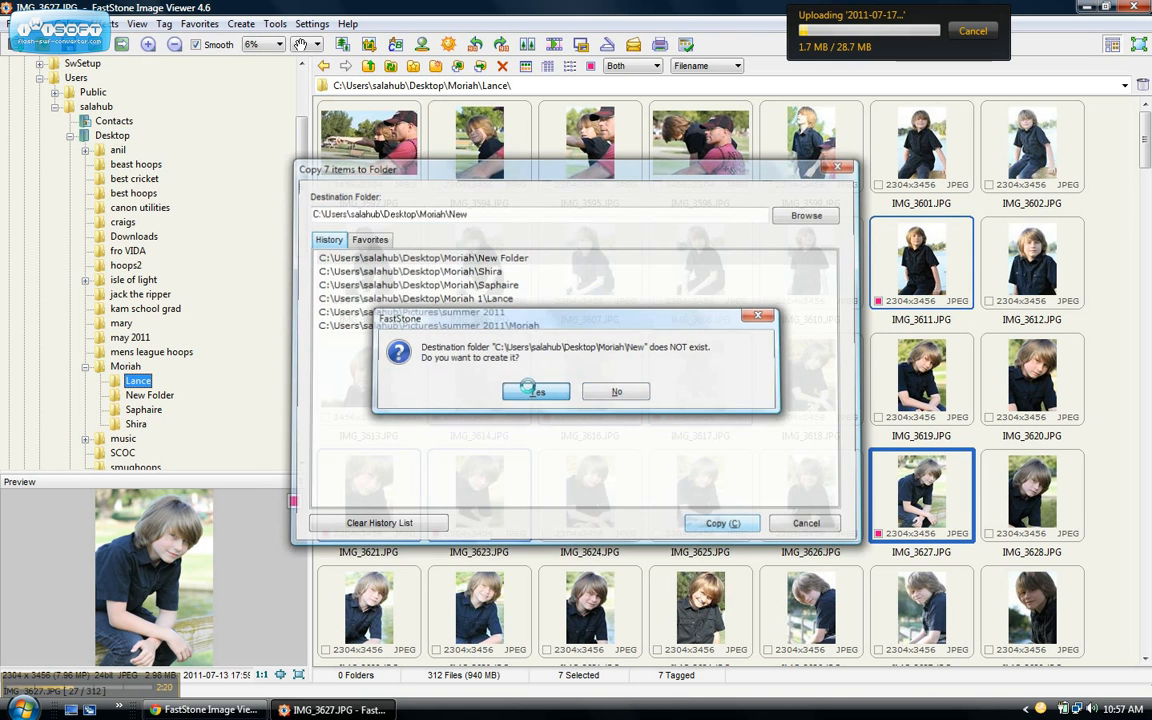
left_click(536, 390)
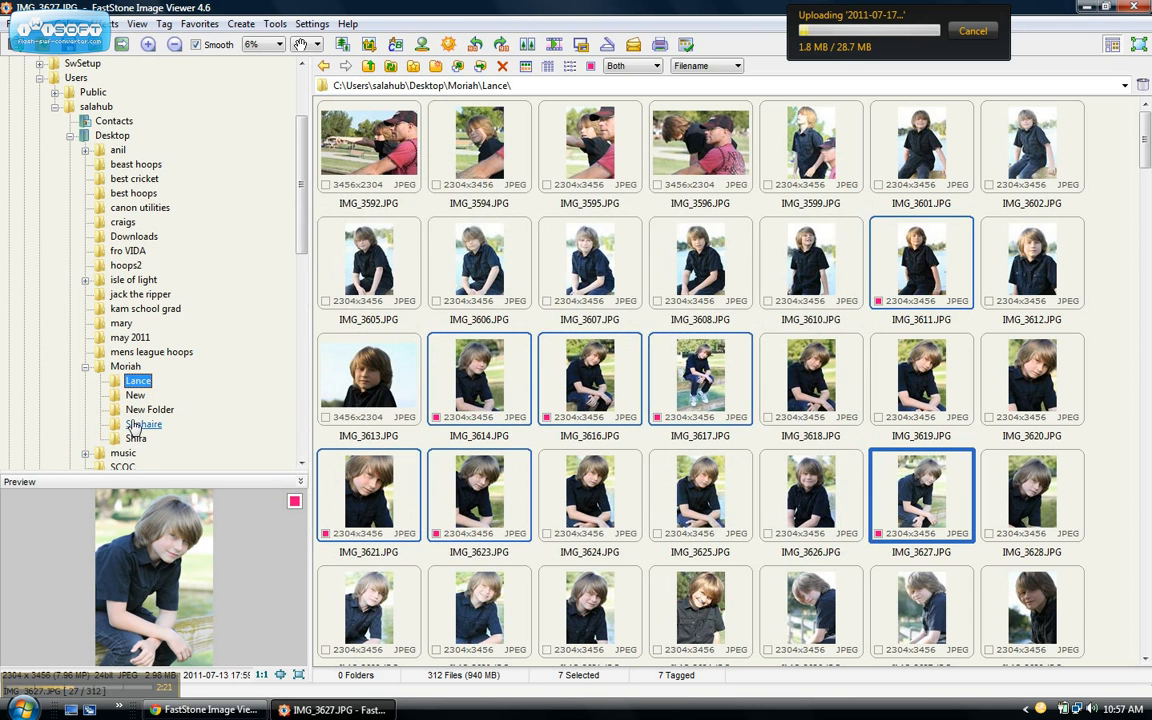
left_click(136, 396)
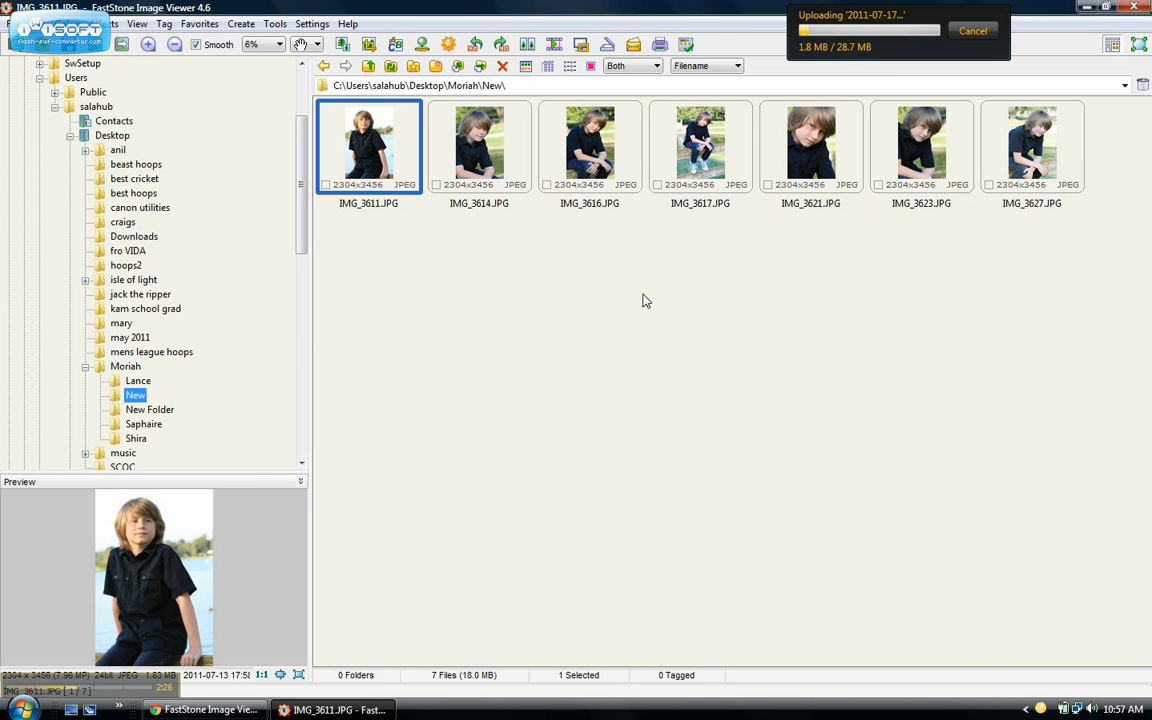
mouse_move(1036, 308)
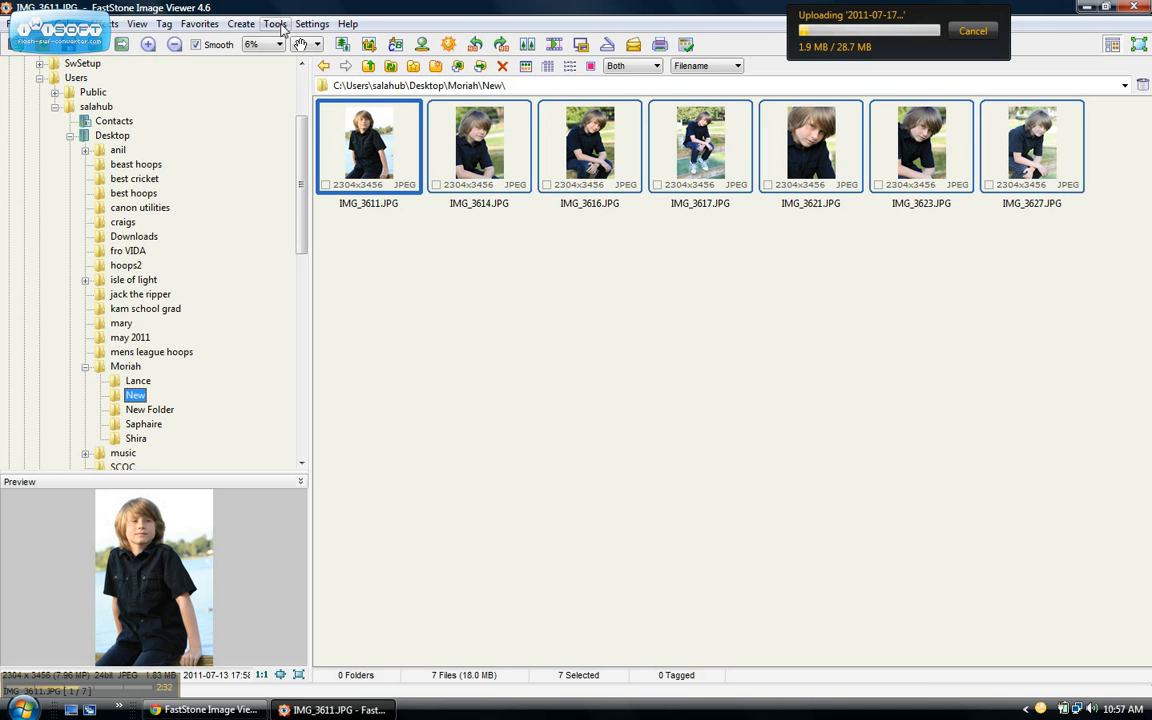
Step: Start Batch Convert Selected Images from the Tools menu for the seven photos
left_click(274, 24)
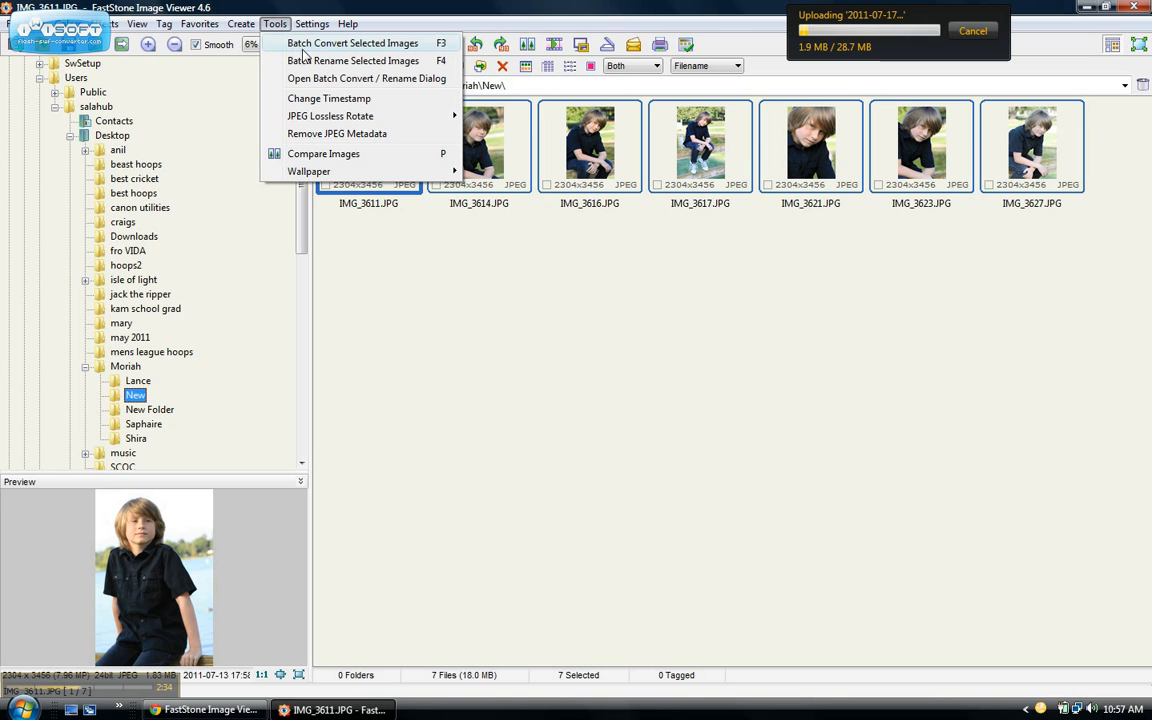
mouse_move(418, 50)
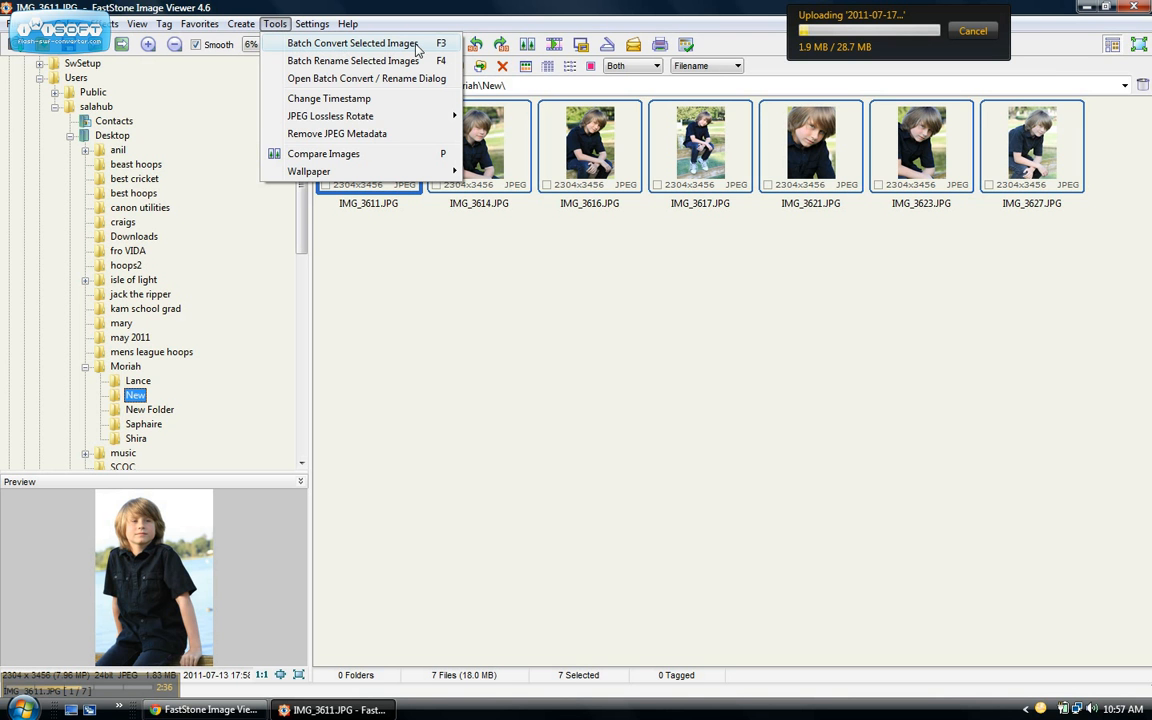
left_click(352, 42)
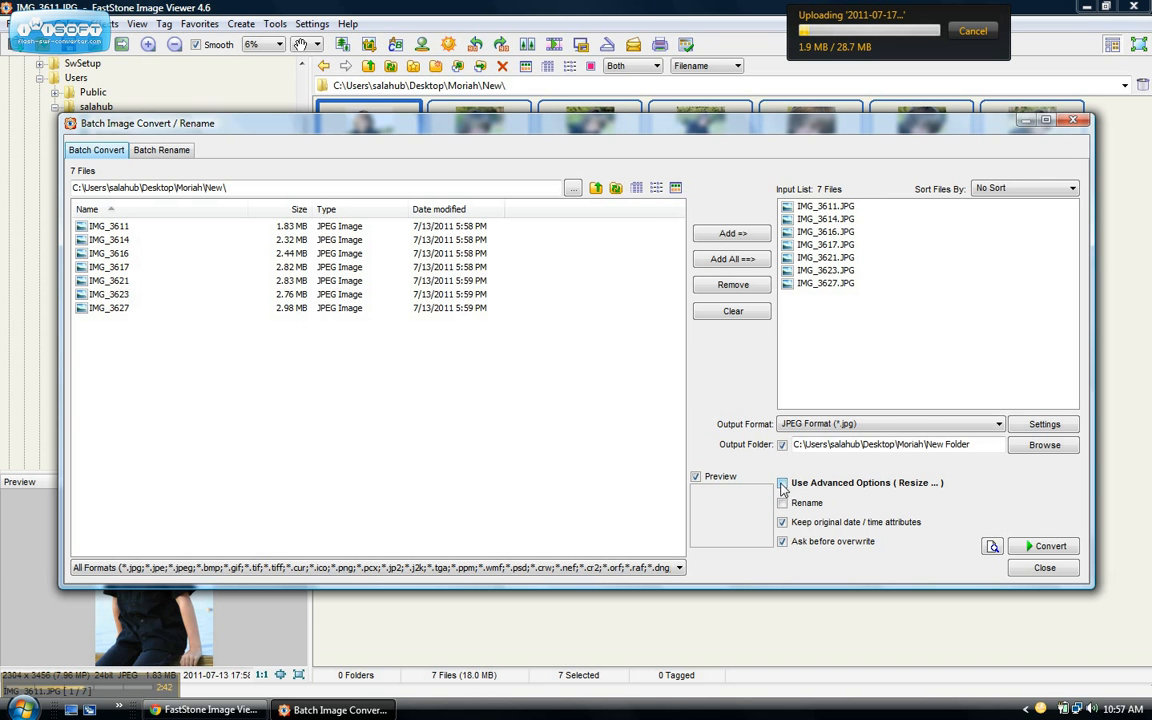
left_click(1024, 482)
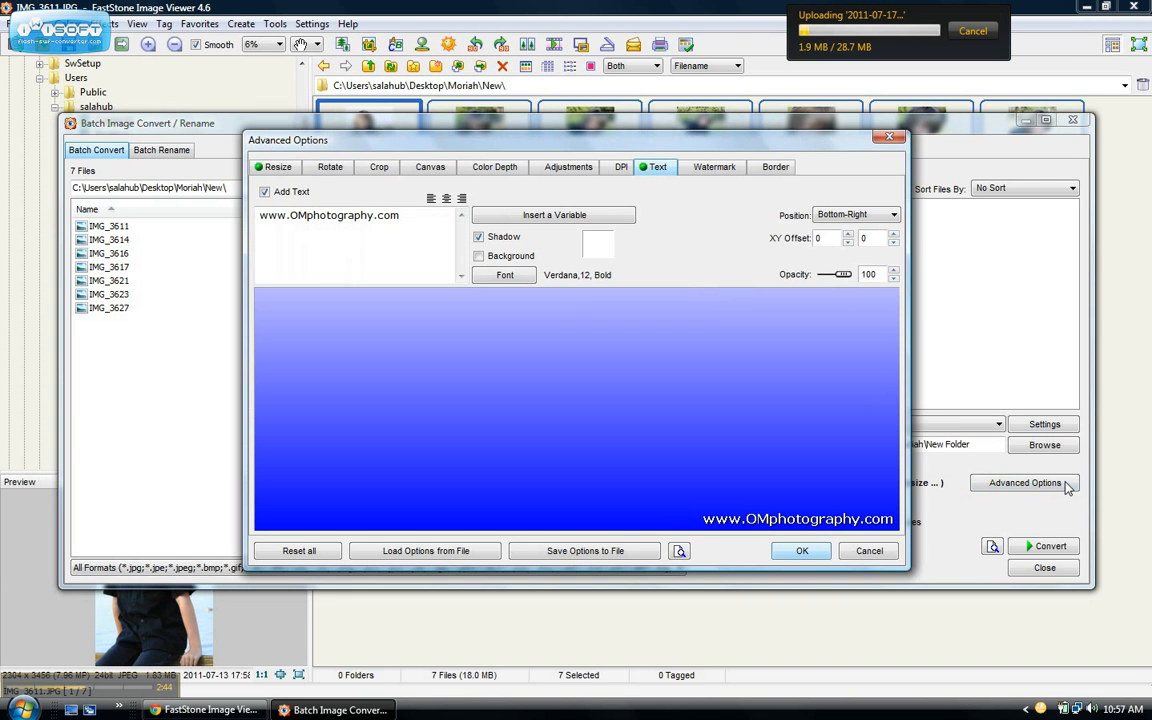
left_click(276, 166)
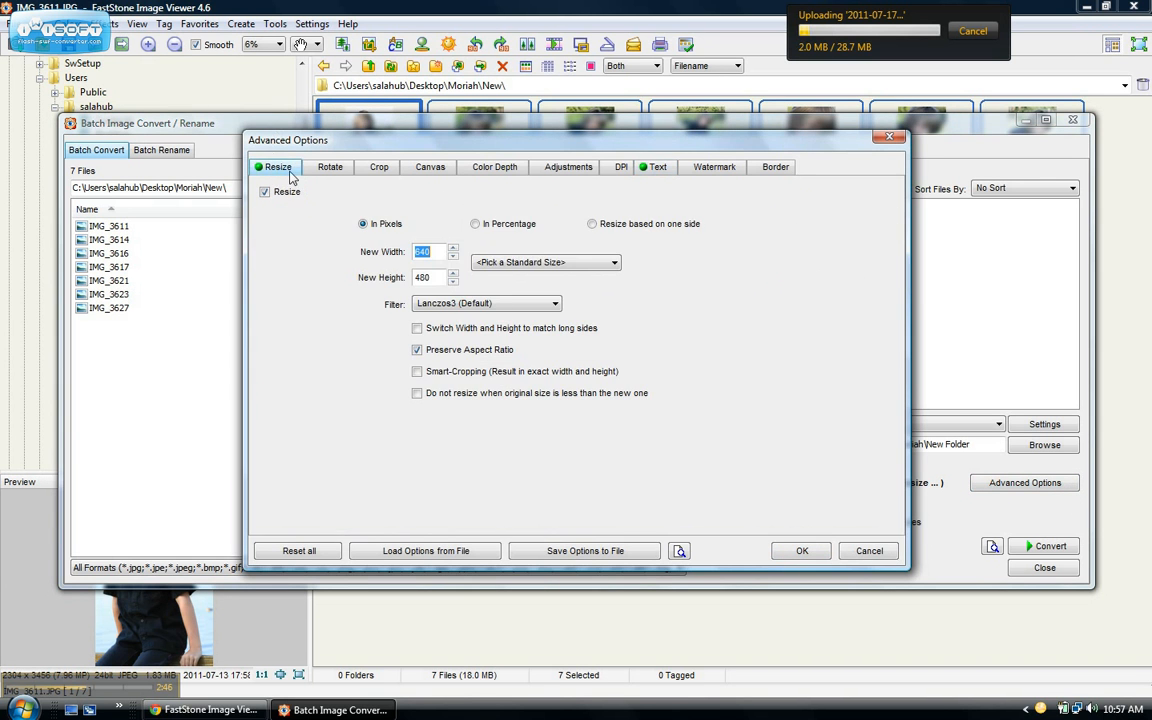
mouse_move(420, 272)
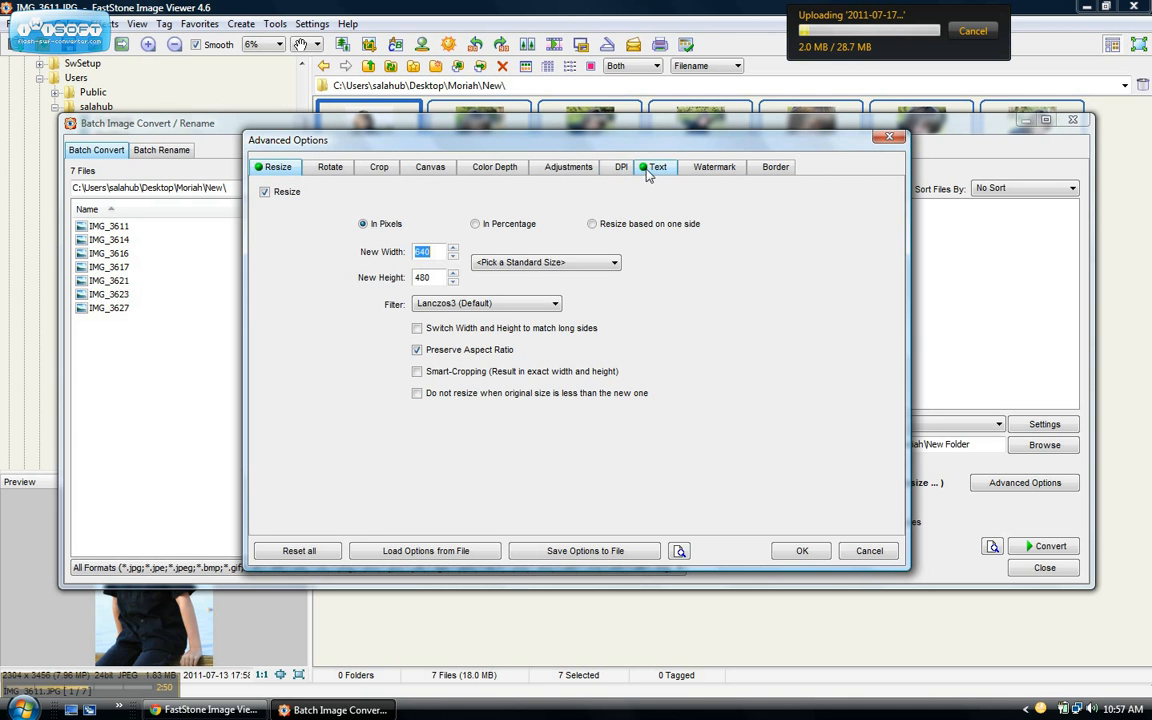
left_click(656, 168)
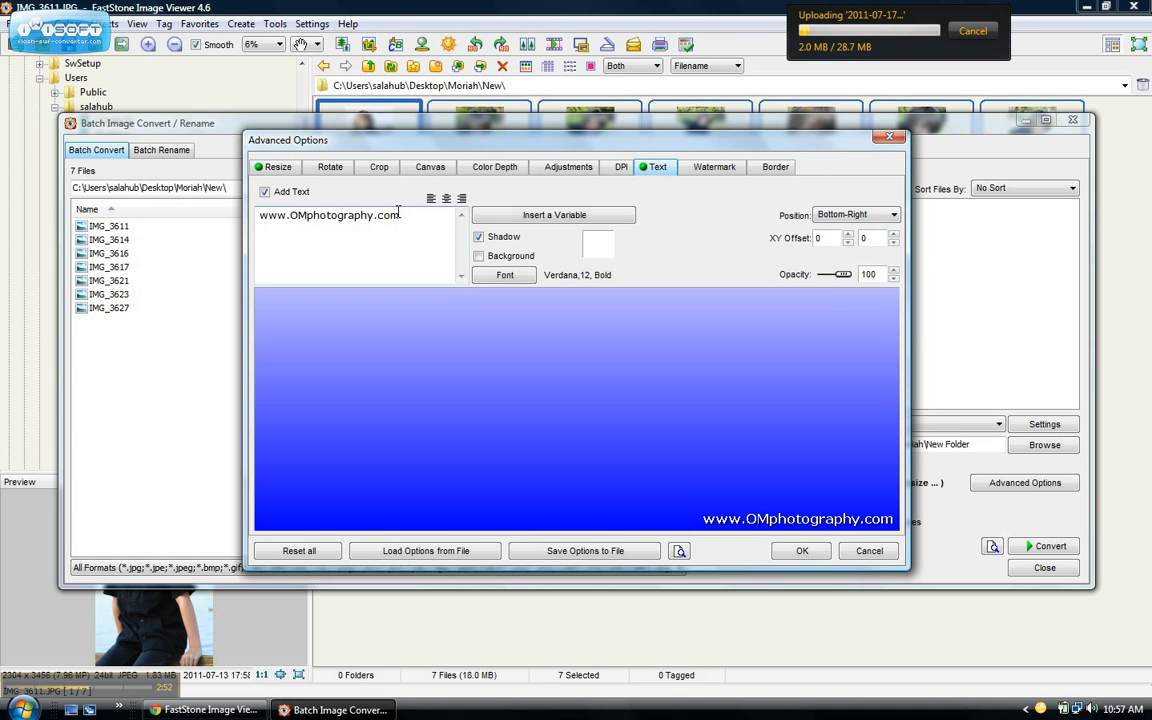
triple_click(330, 216)
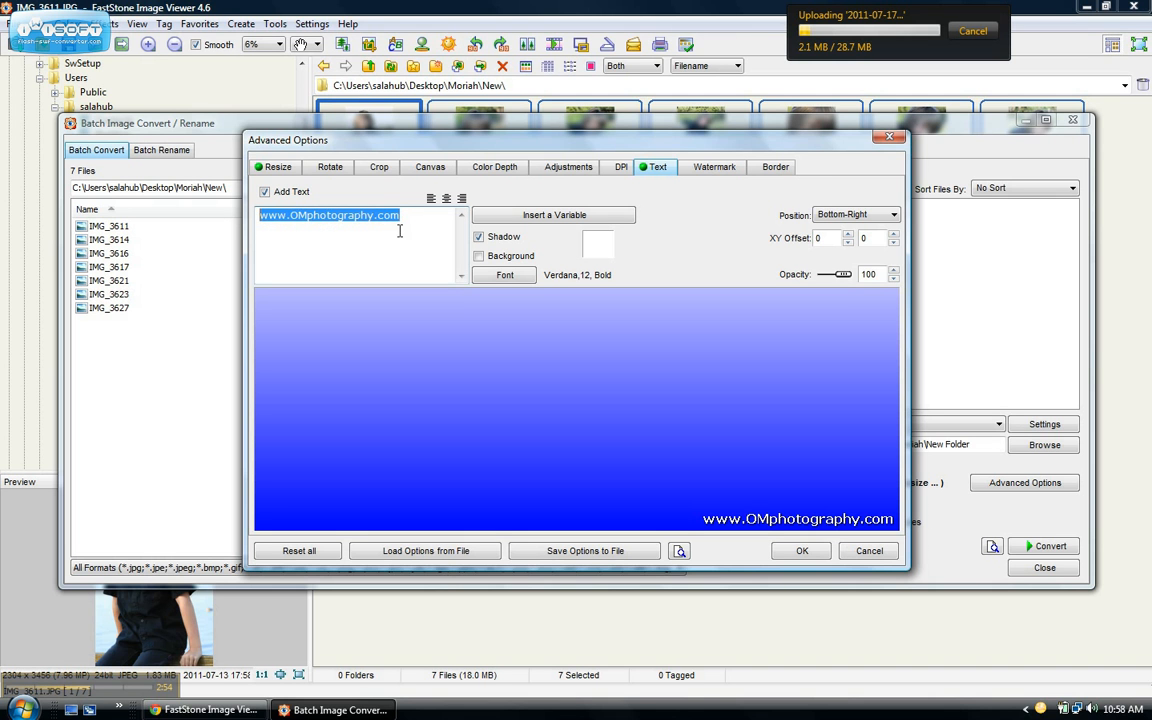
left_click(398, 216)
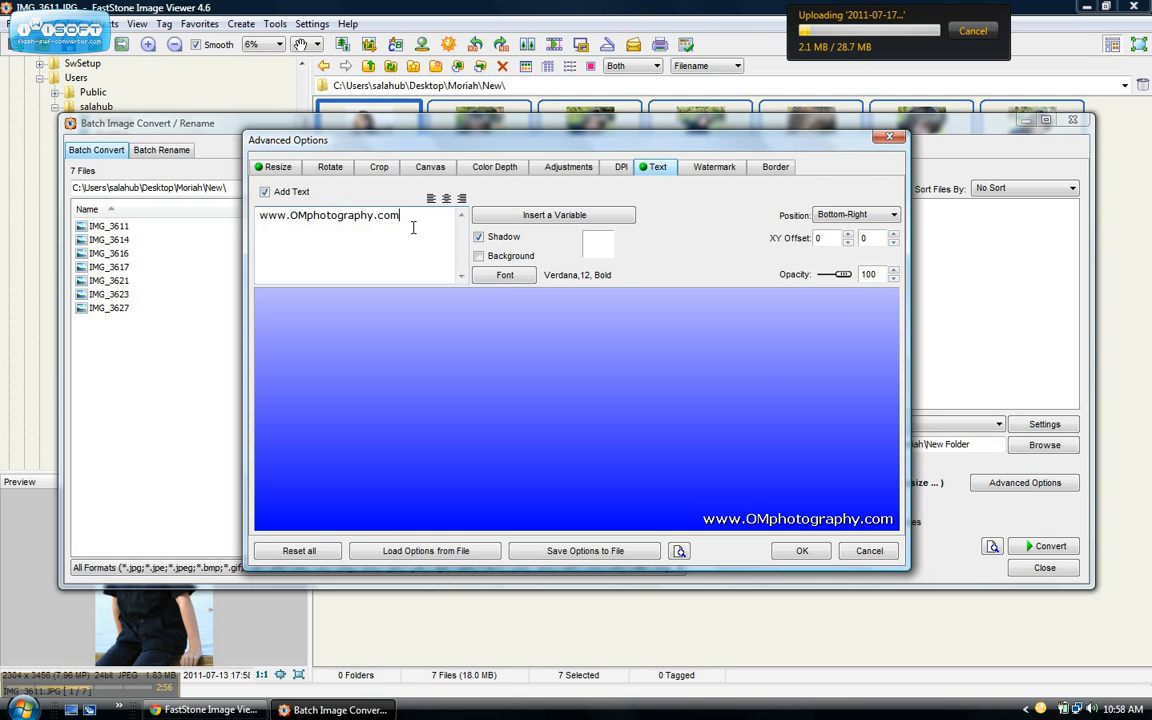
left_click(504, 276)
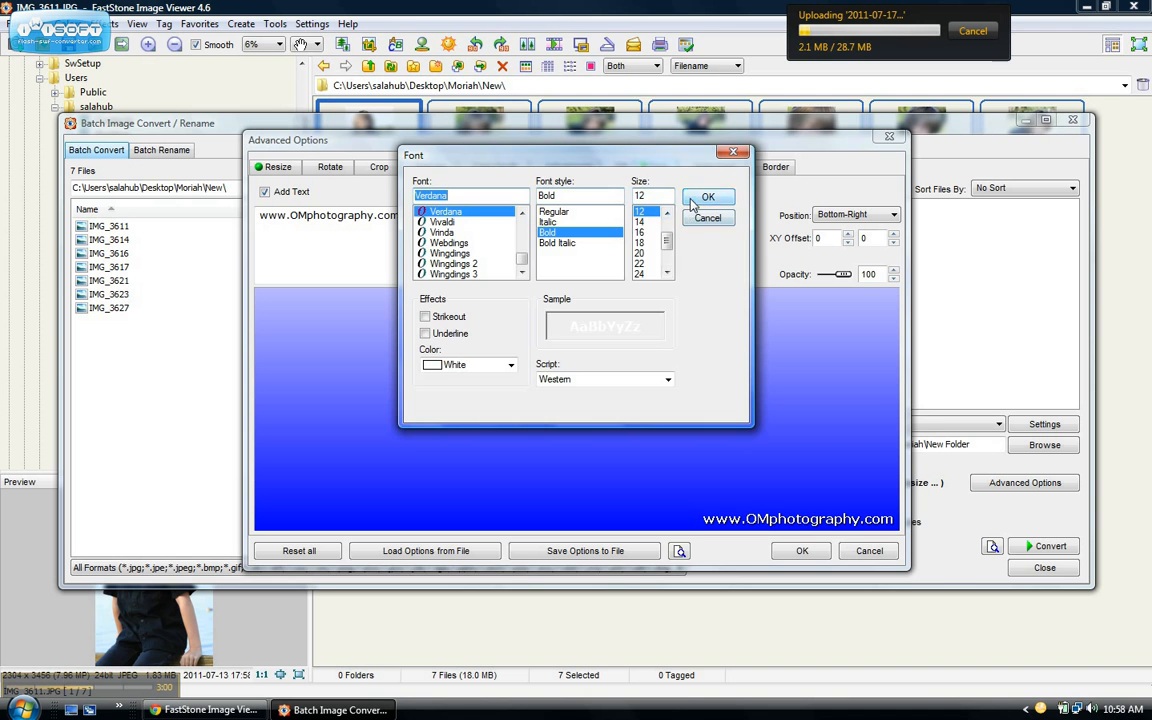
left_click(708, 196)
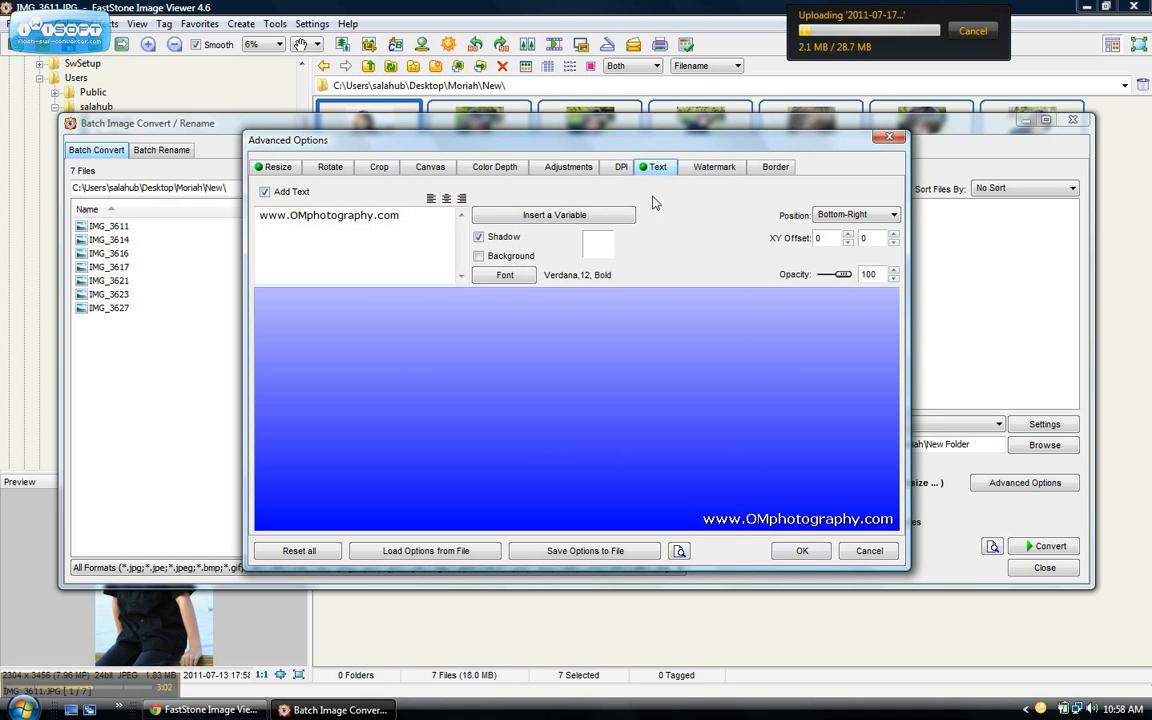
Step: Review the image watermark and resize tabs, accept the options, and set Moriah\New as output folder
left_click(714, 168)
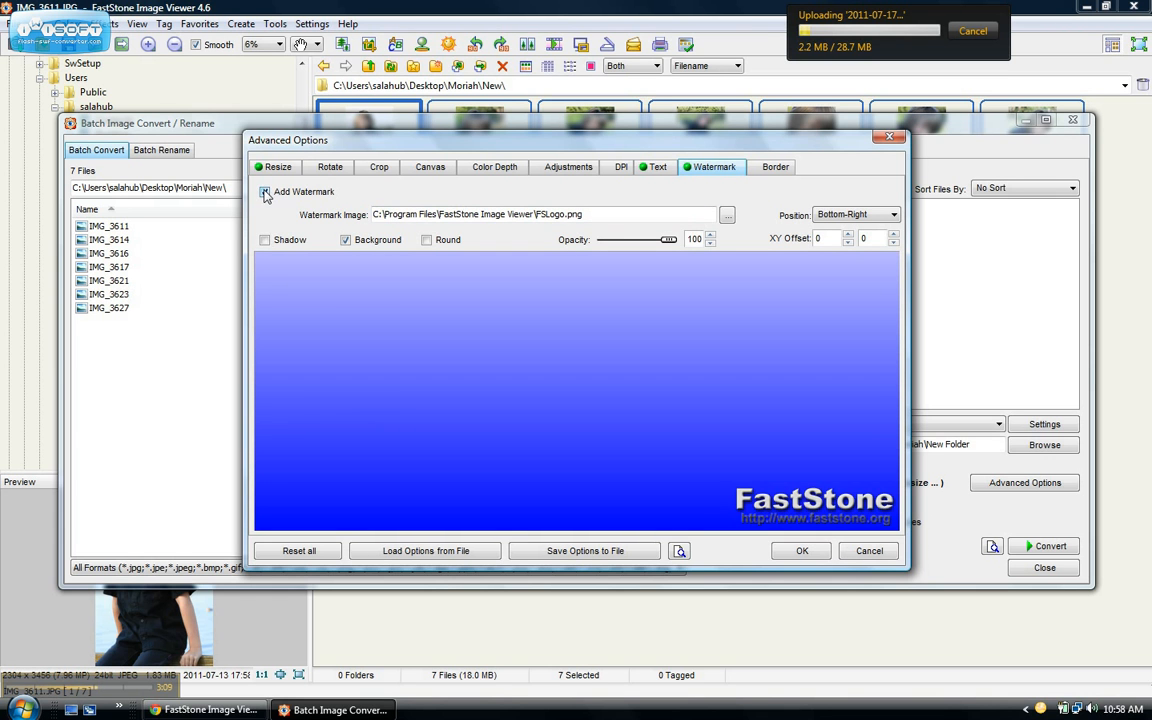
left_click(658, 168)
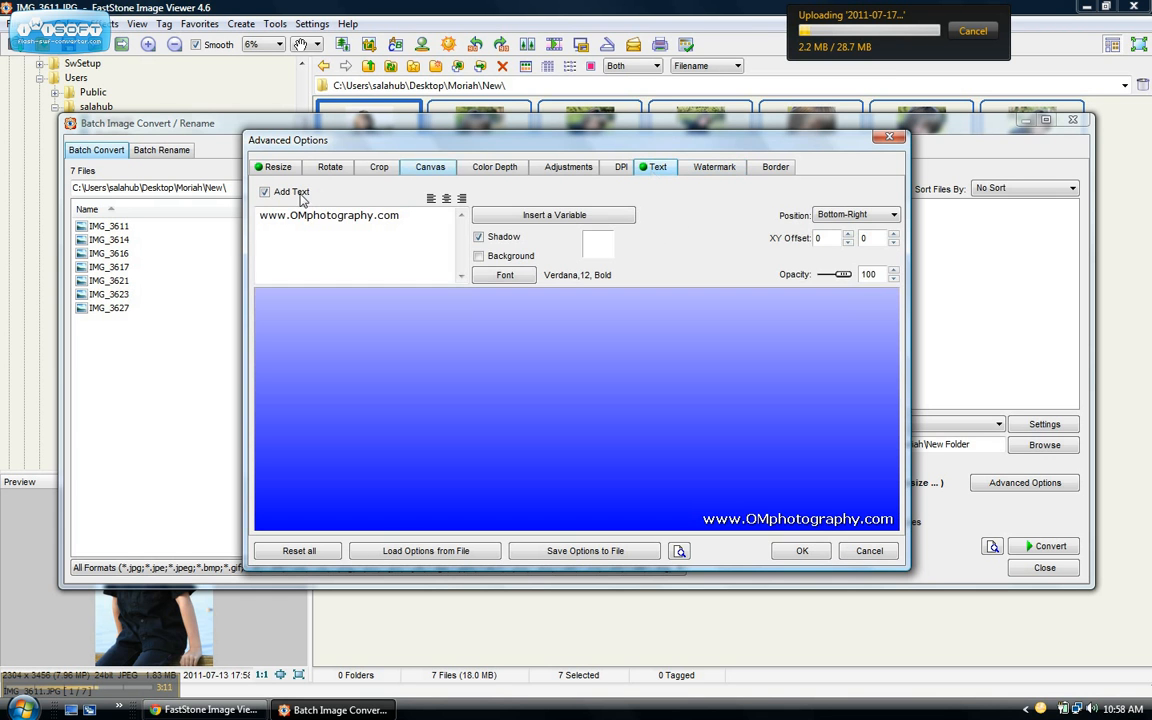
left_click(278, 166)
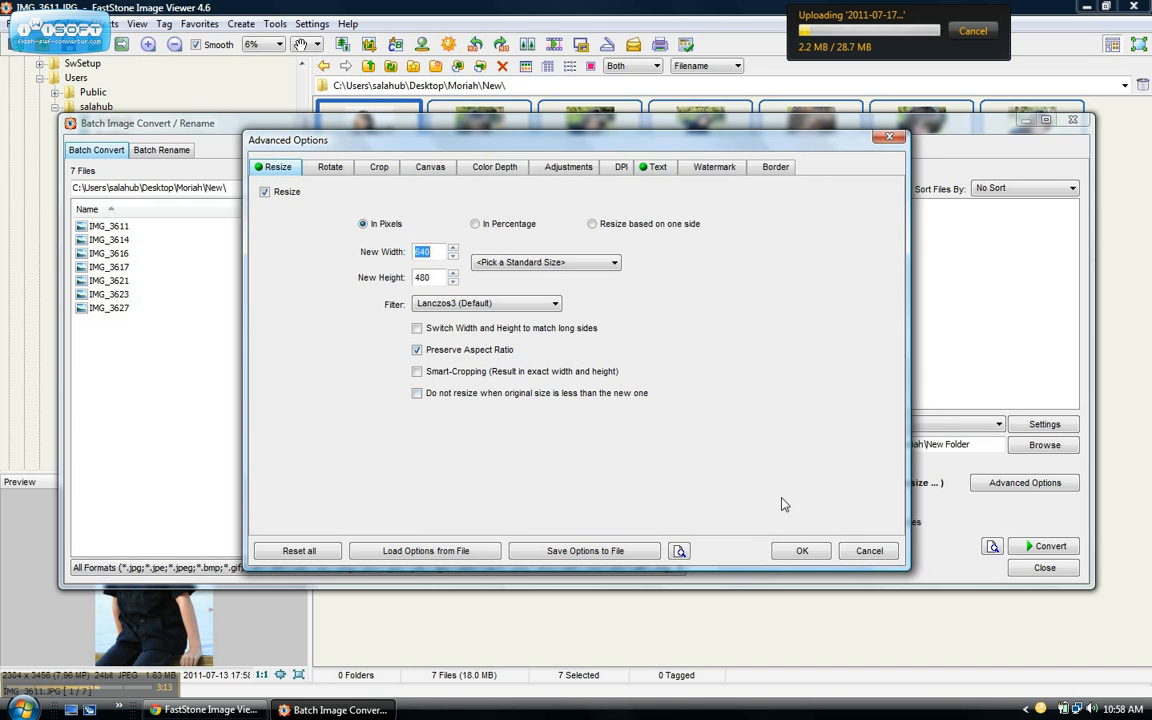
left_click(800, 550)
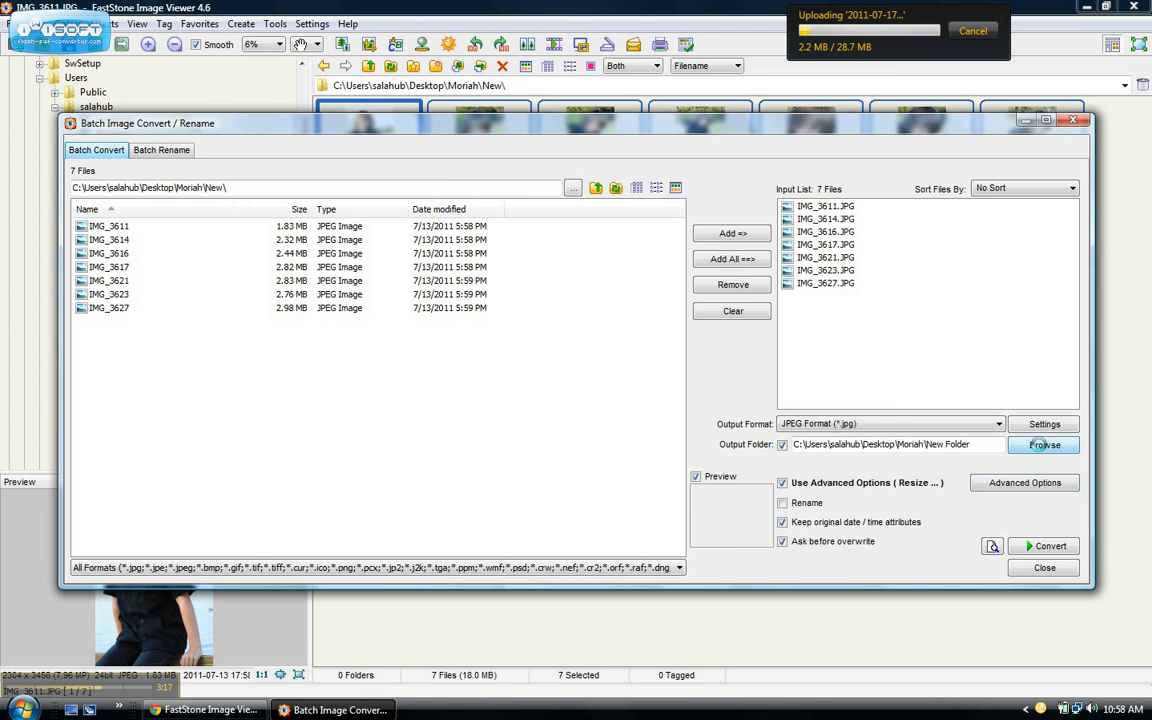
left_click(1044, 444)
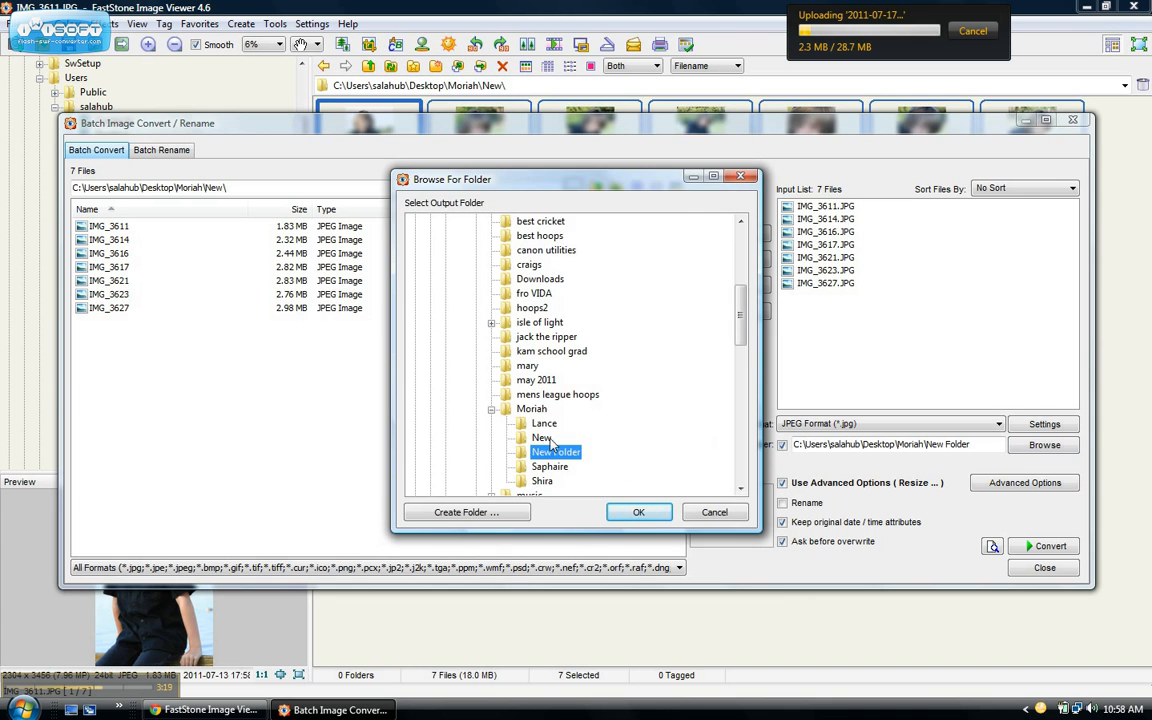
left_click(638, 512)
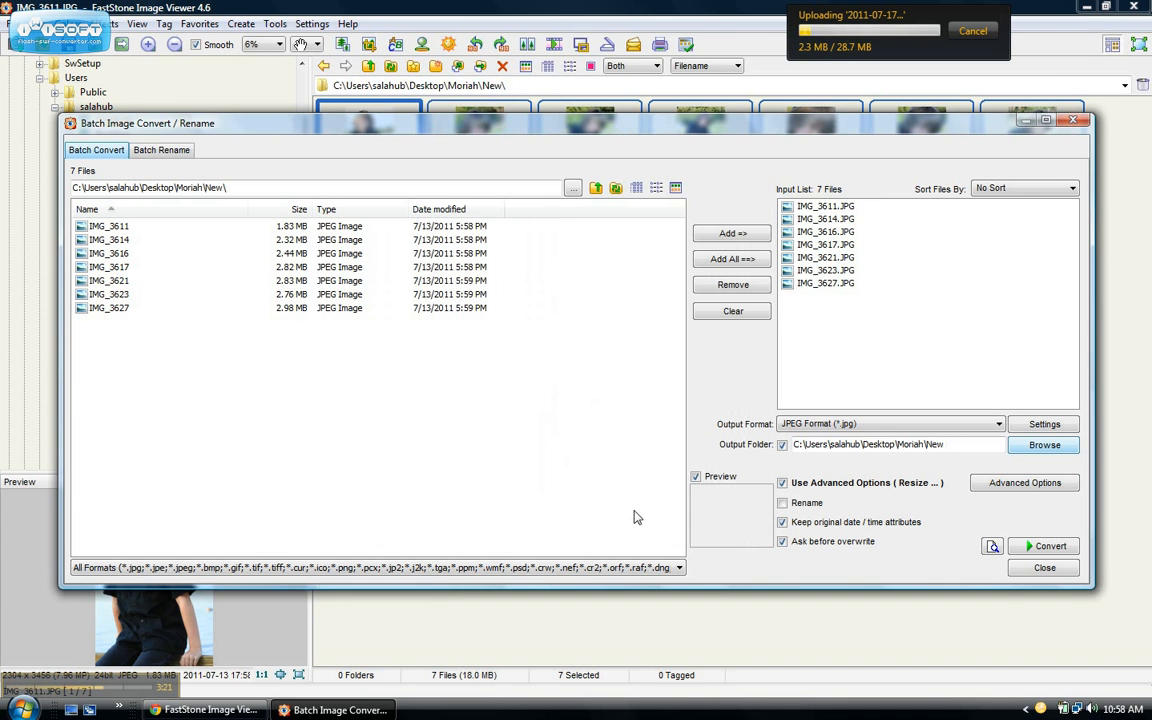
Step: Run the conversion, overwriting all existing files with Yes to All, and close the report
left_click(1044, 544)
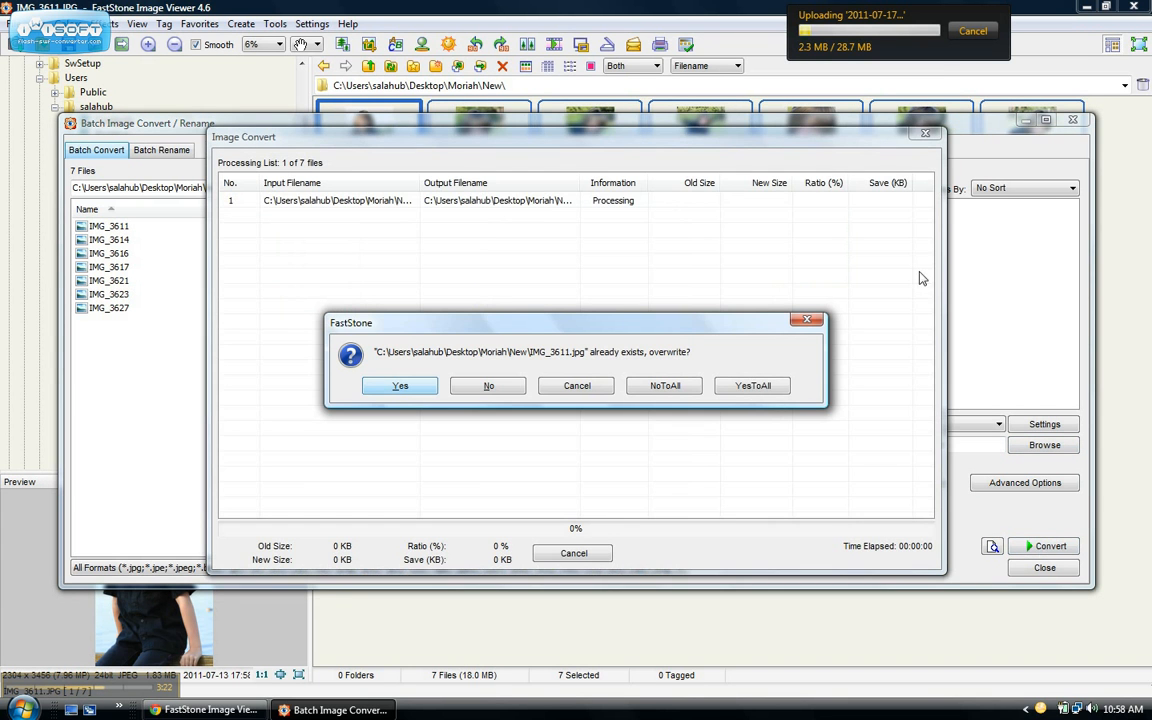
mouse_move(628, 434)
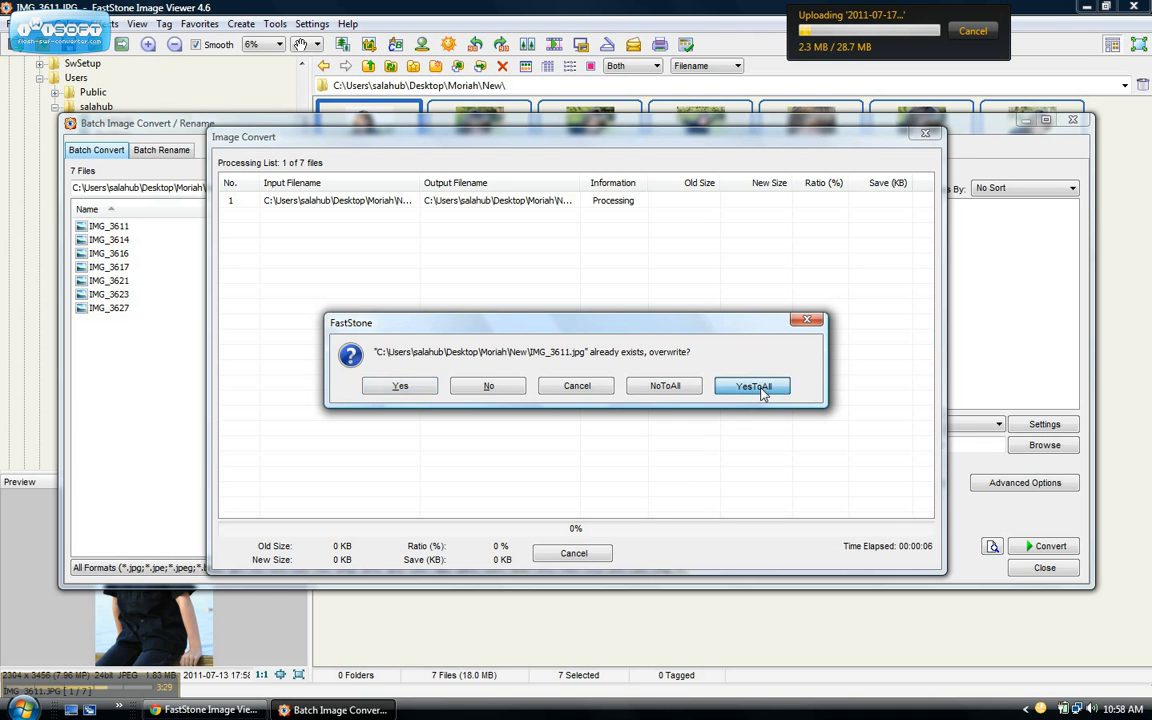
left_click(752, 386)
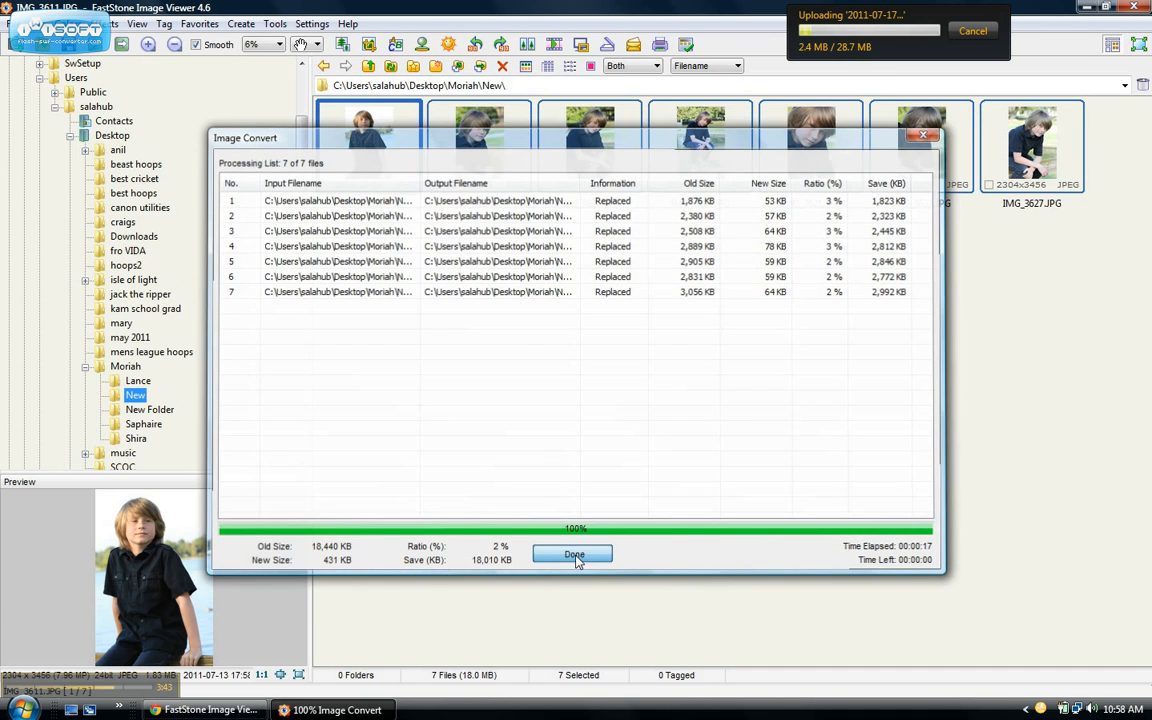
left_click(572, 556)
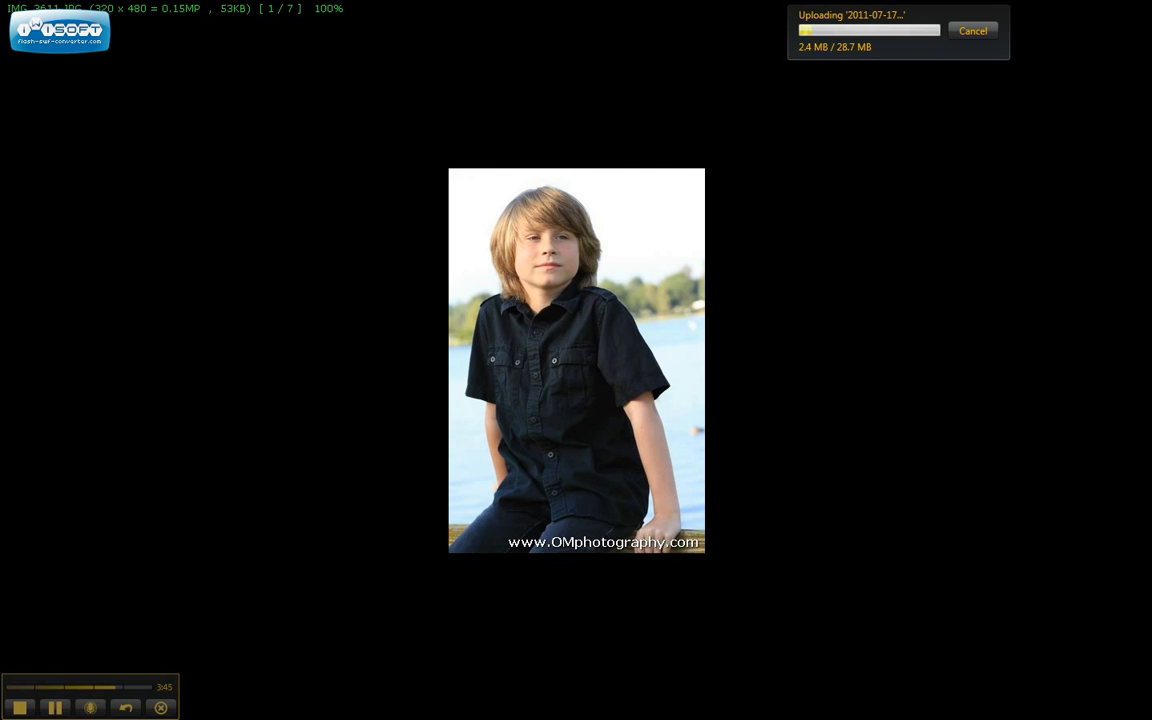